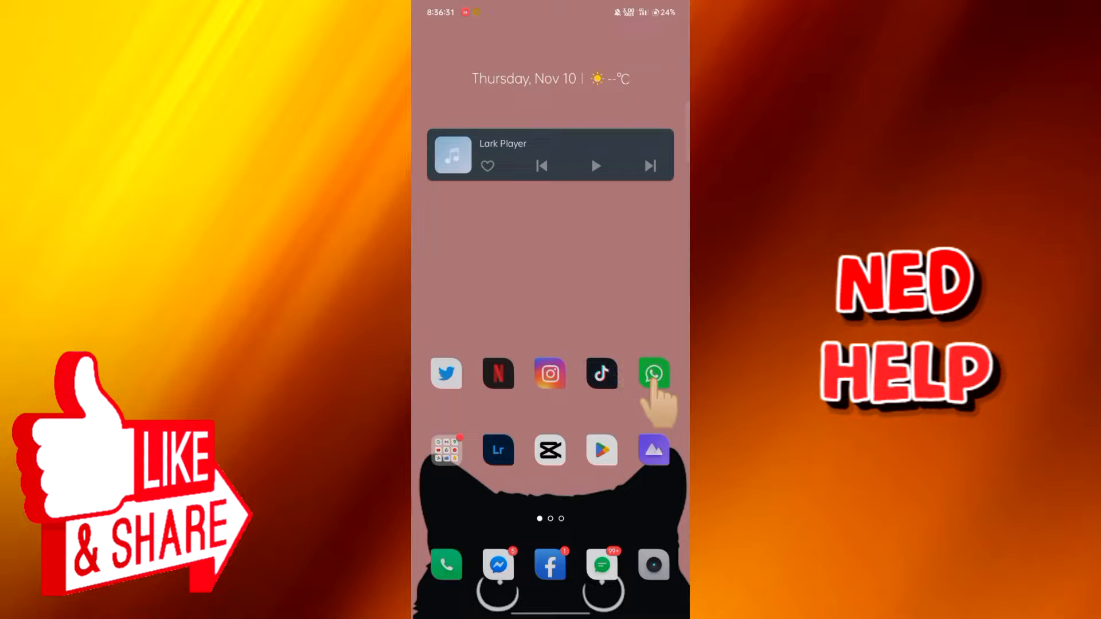
Launch WhatsApp and get the Hyper Group chat showing.
left_click(652, 372)
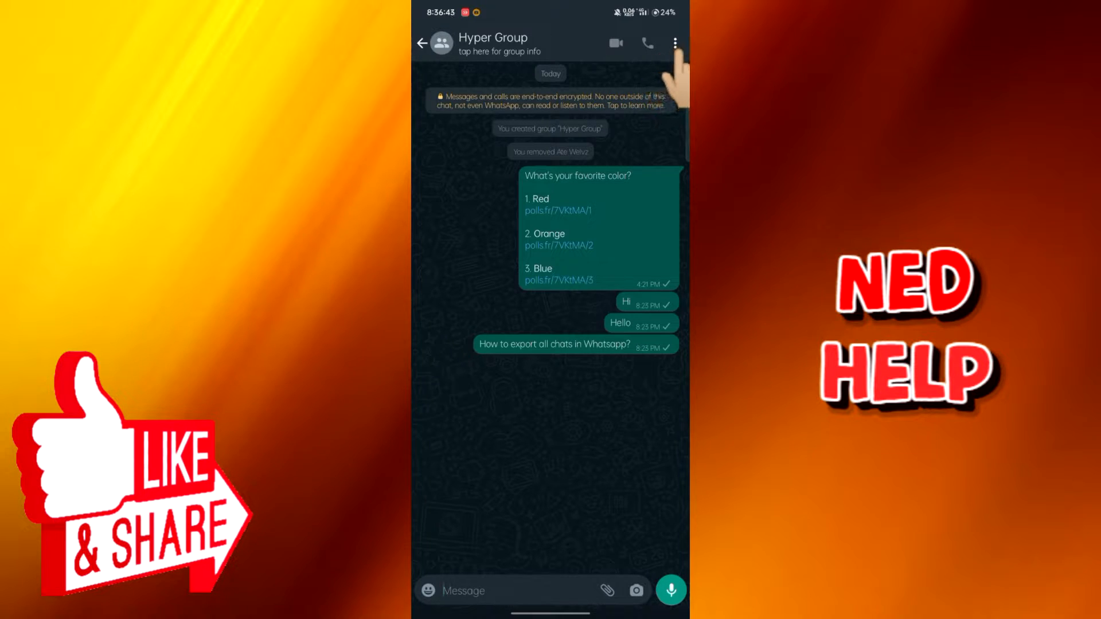
Export the Hyper Group chat without media so the share sheet appears.
left_click(673, 42)
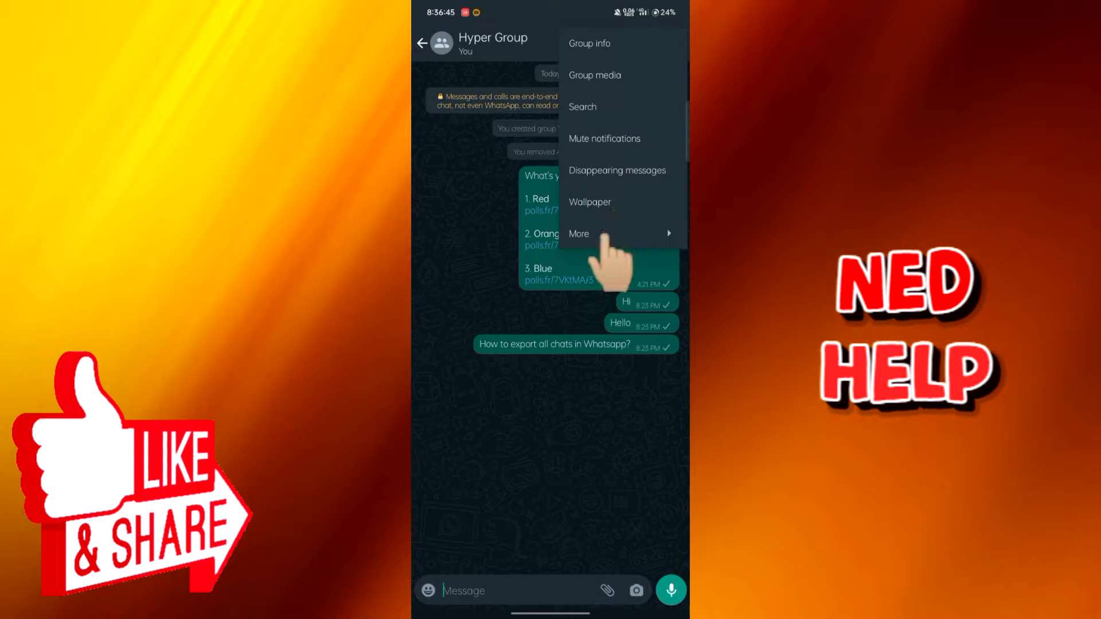
left_click(578, 234)
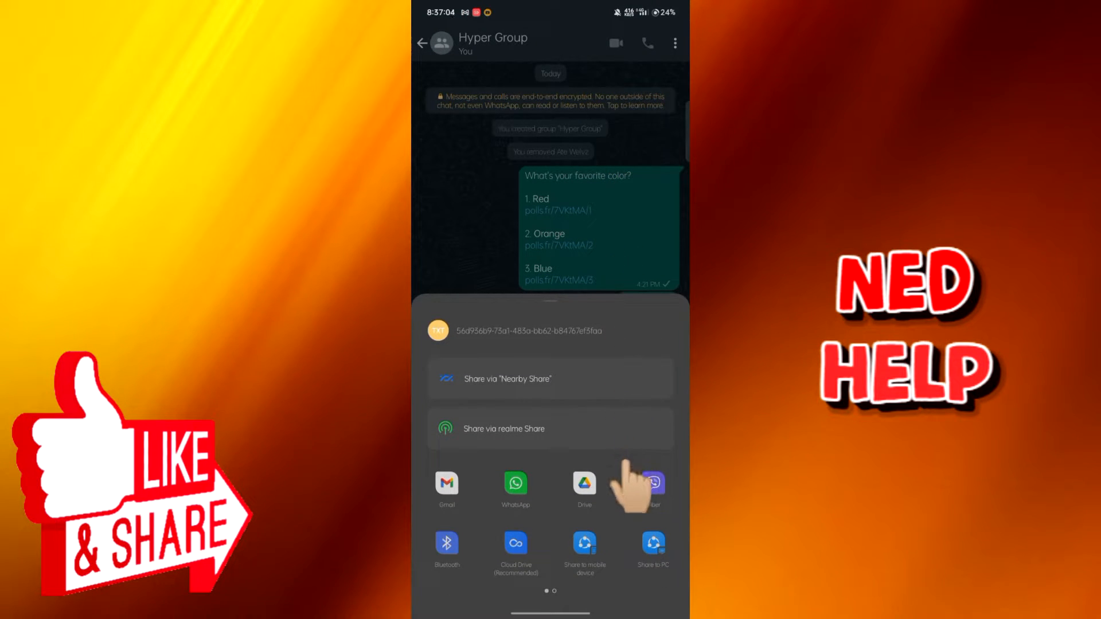
Upload the exported chat file to Drive, then return to the home screen.
scroll("left", 3)
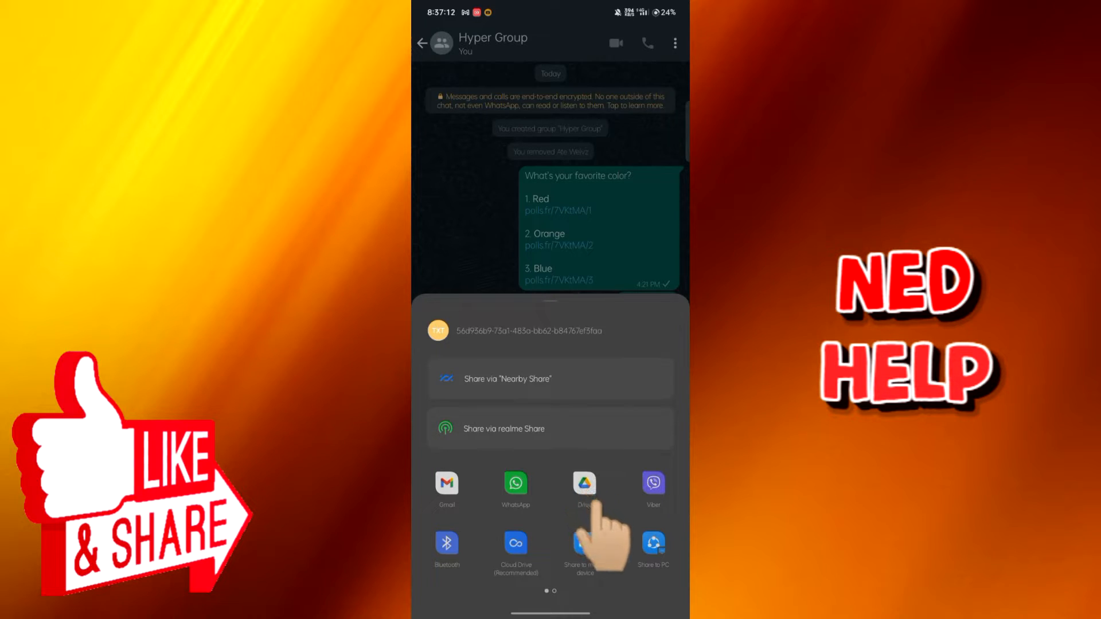
left_click(584, 484)
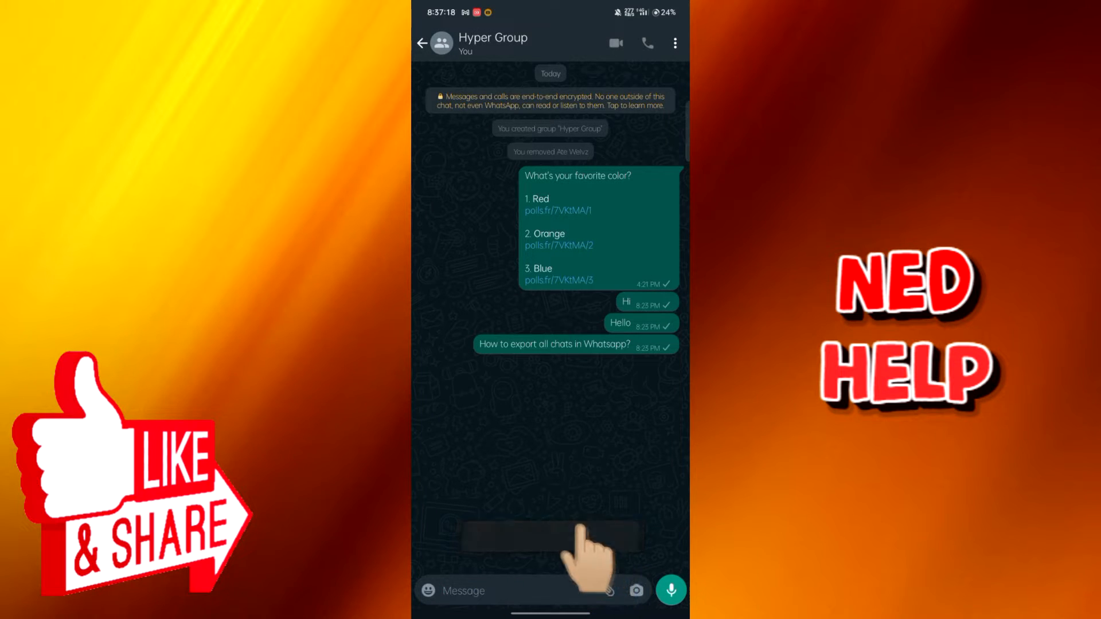
key("HOME")
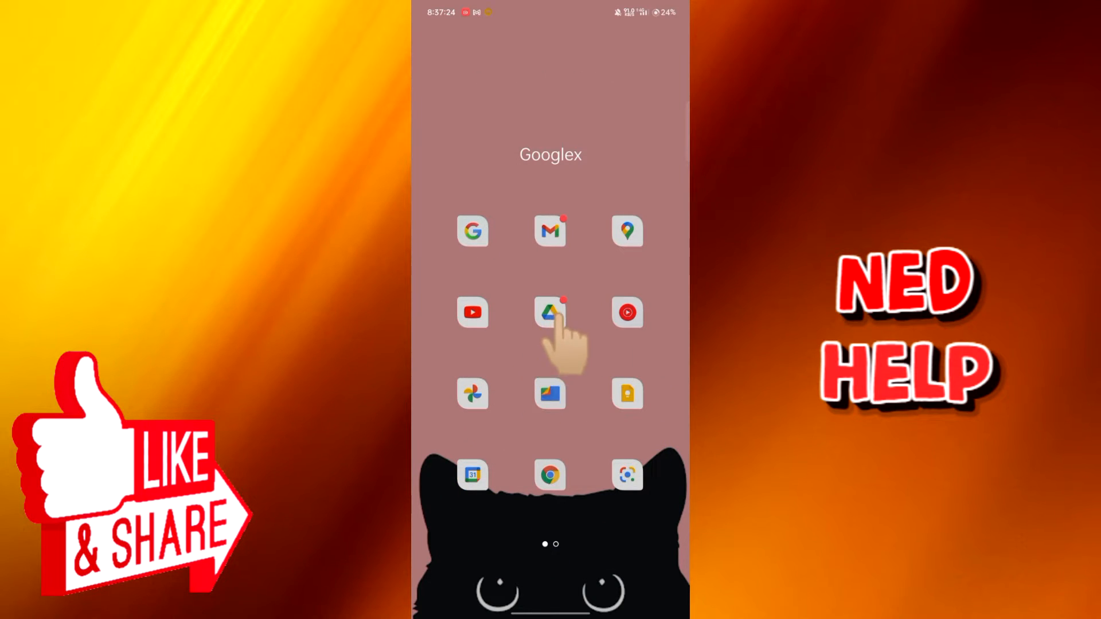
Reach the 'WhatsApp Chat with Hyper Group' email and bring up Open with options for its .txt attachment.
left_click(549, 312)
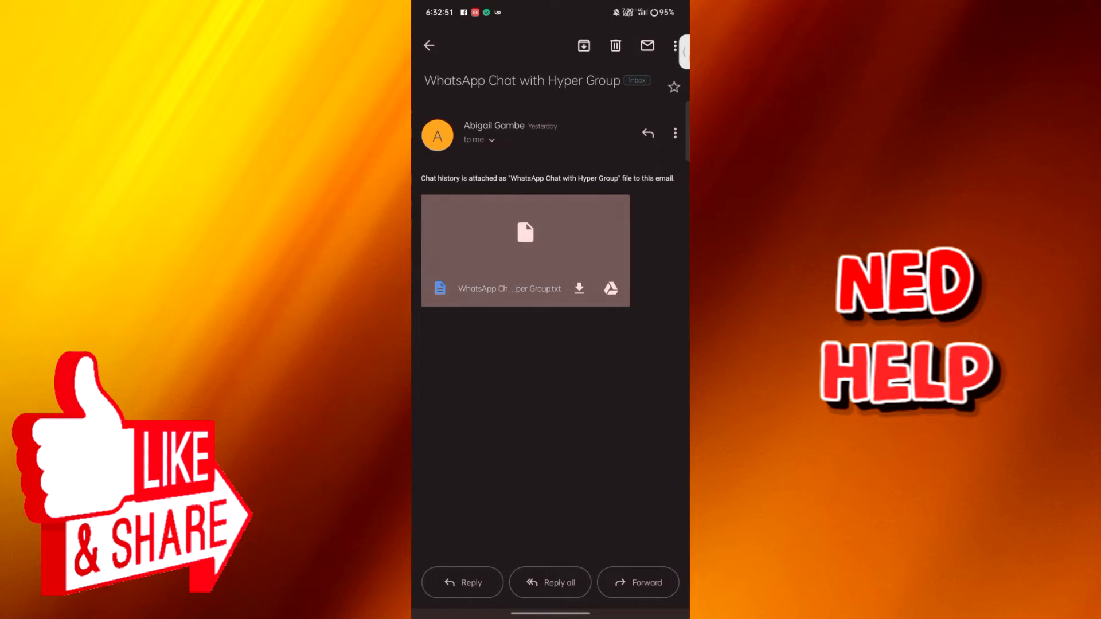
left_click(524, 251)
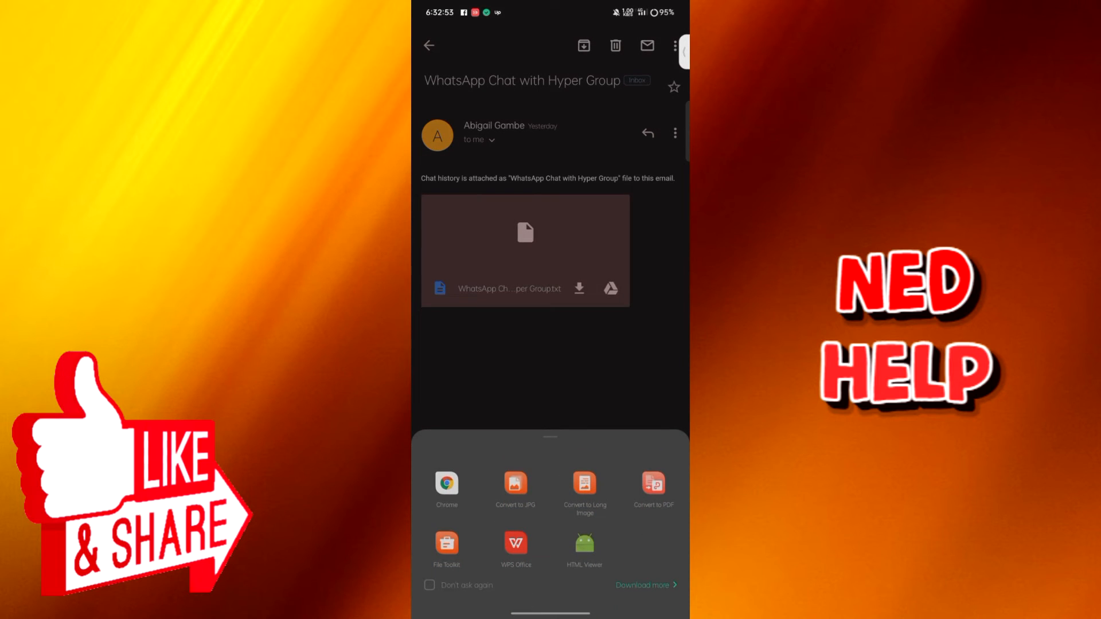